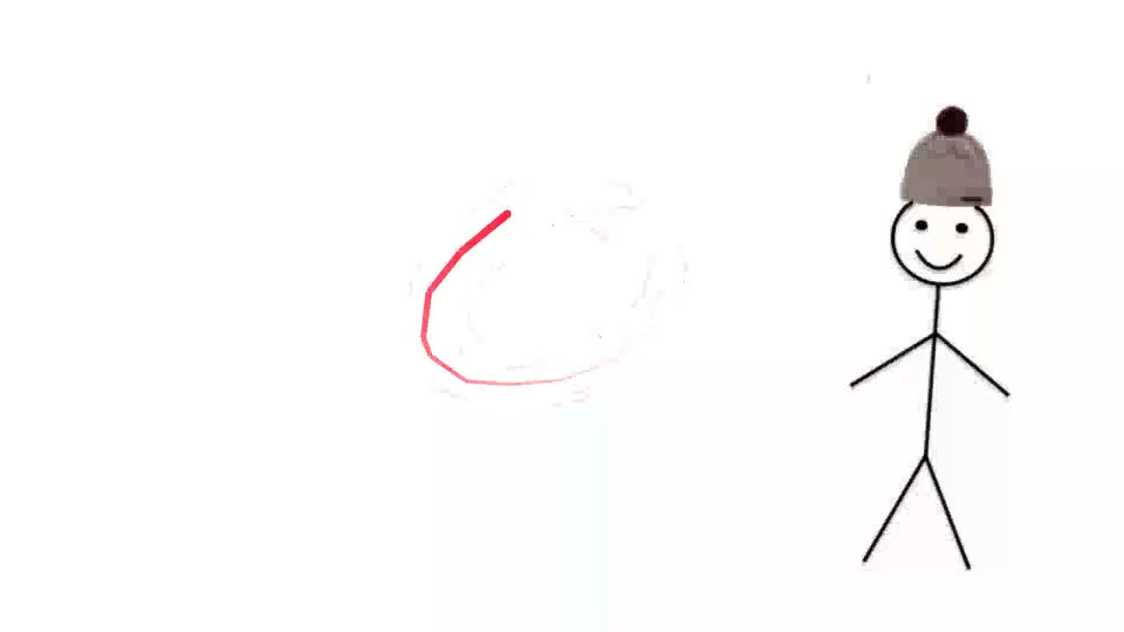
{"action": "left_click_drag", "start_coordinate": [510, 215], "coordinate": [647, 225]}
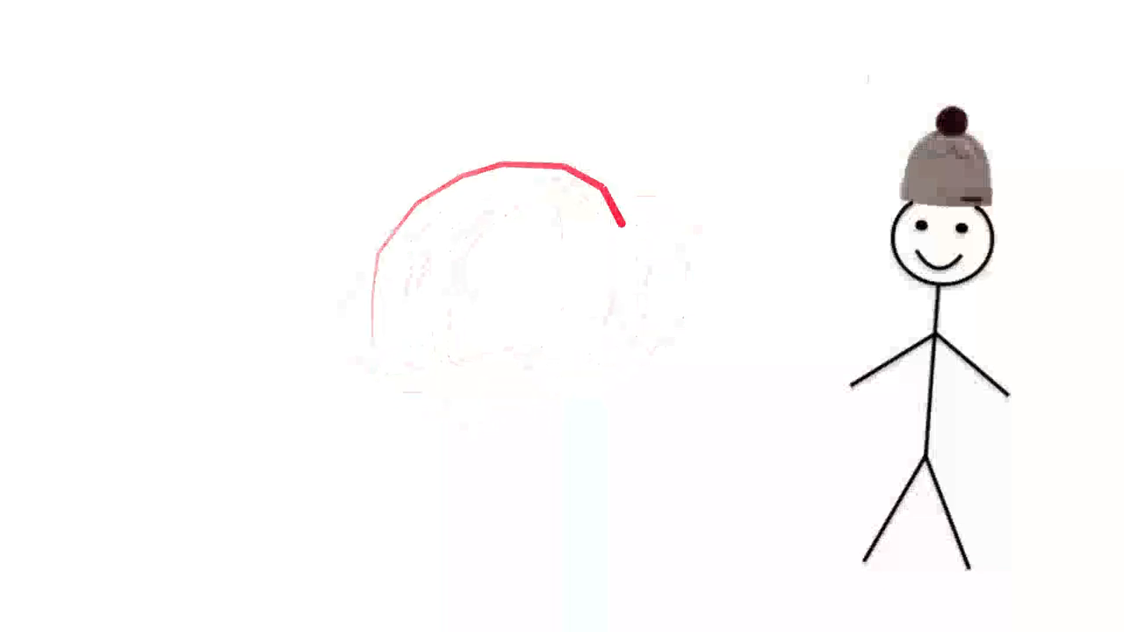